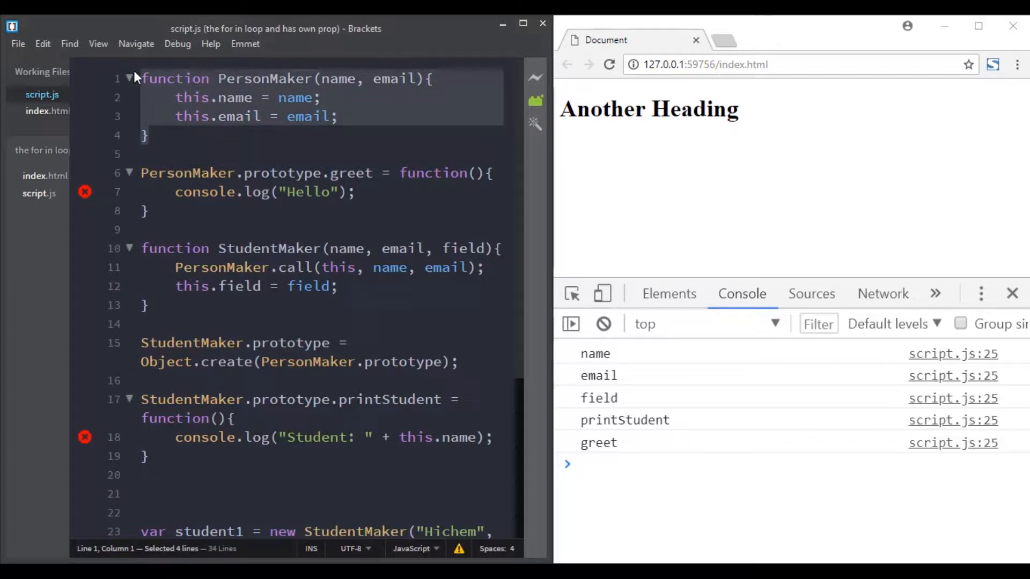
{"action": "mouse_move", "coordinate": [155, 212]}
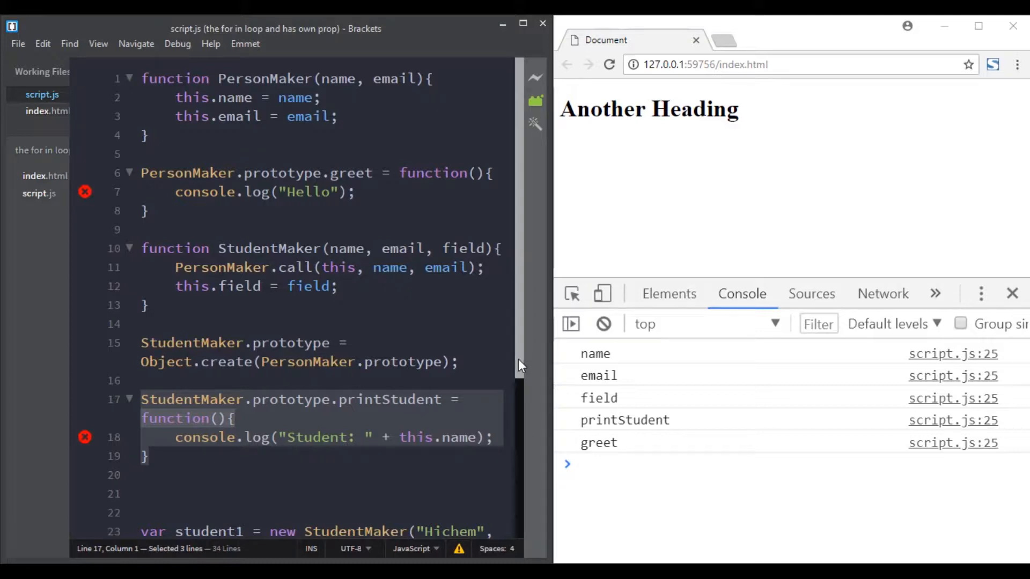
Guard console.log(prop) with if(student1.hasOwnProperty(prop)) and reload to confirm only name, email, field print.
{"action": "scroll", "scroll_direction": "down", "scroll_amount": 3}
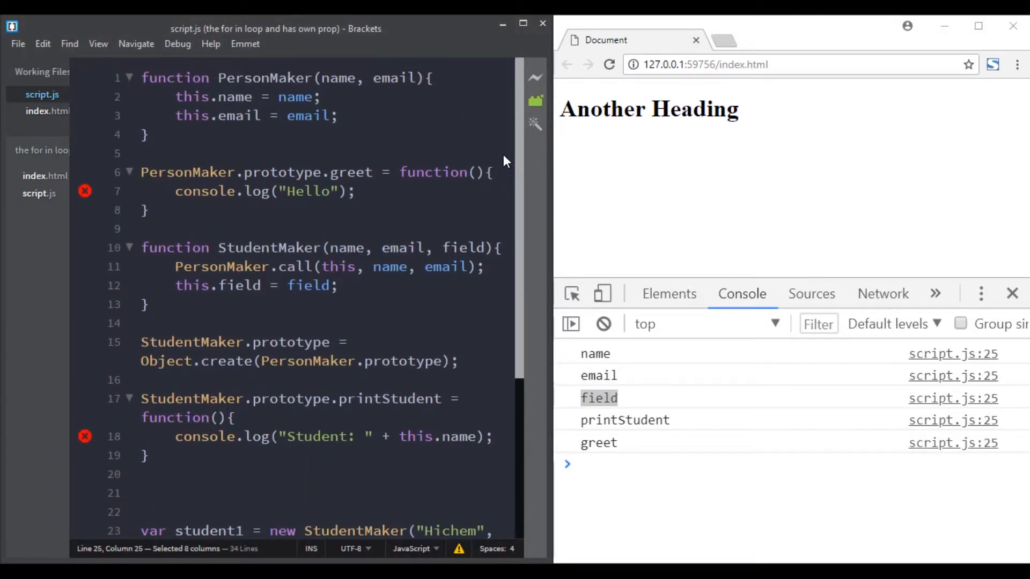
{"action": "scroll", "scroll_direction": "down", "scroll_amount": 3}
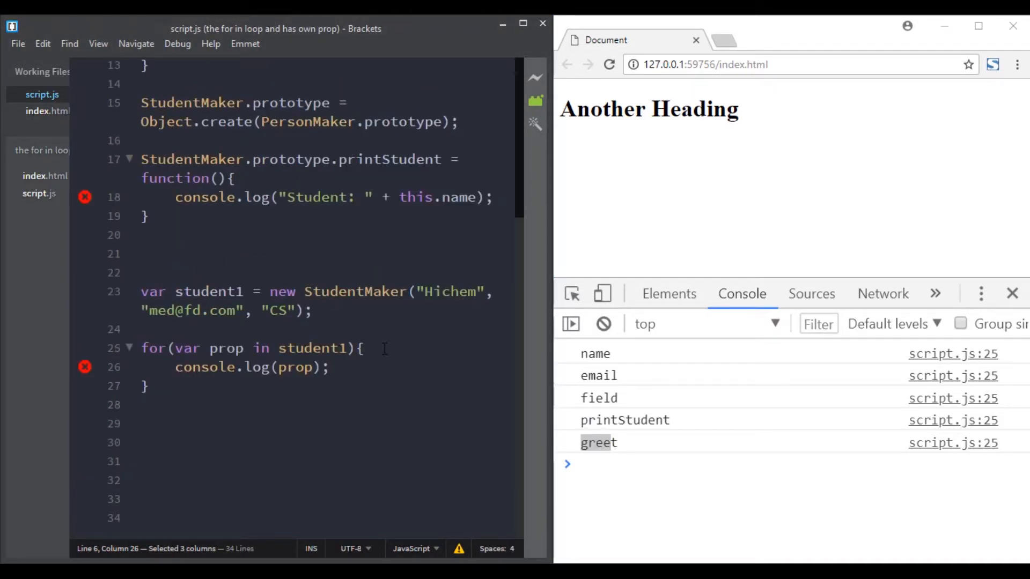
{"action": "type", "text": "i"}
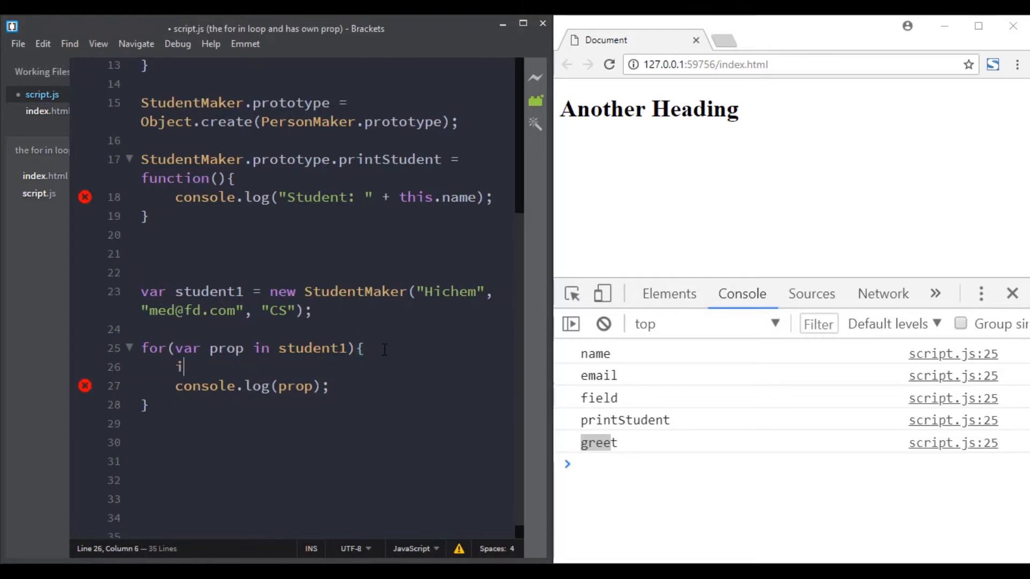
{"action": "type", "text": "if(s"}
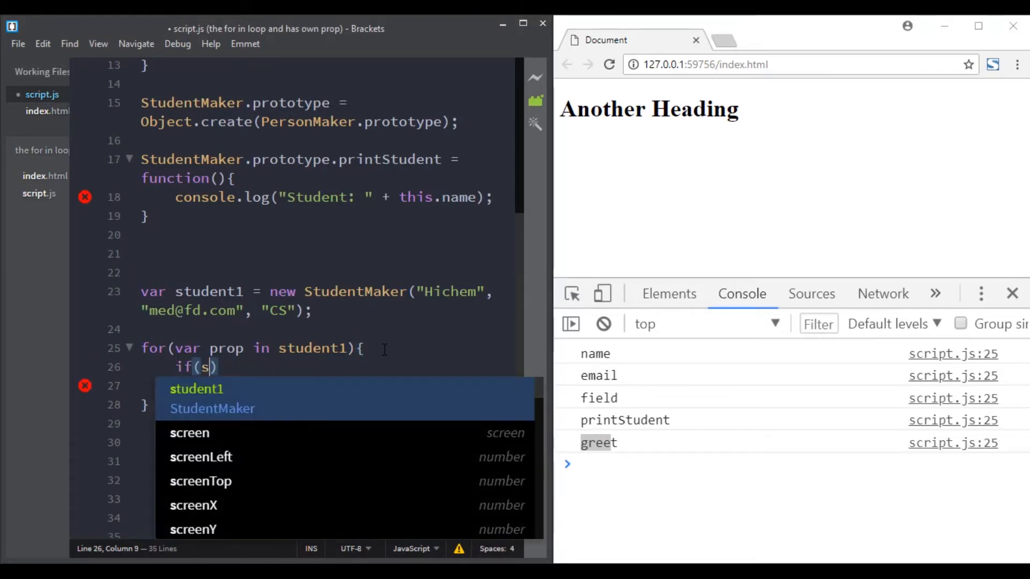
{"action": "type", "text": "tudent1.hasOwnProperty(prop"}
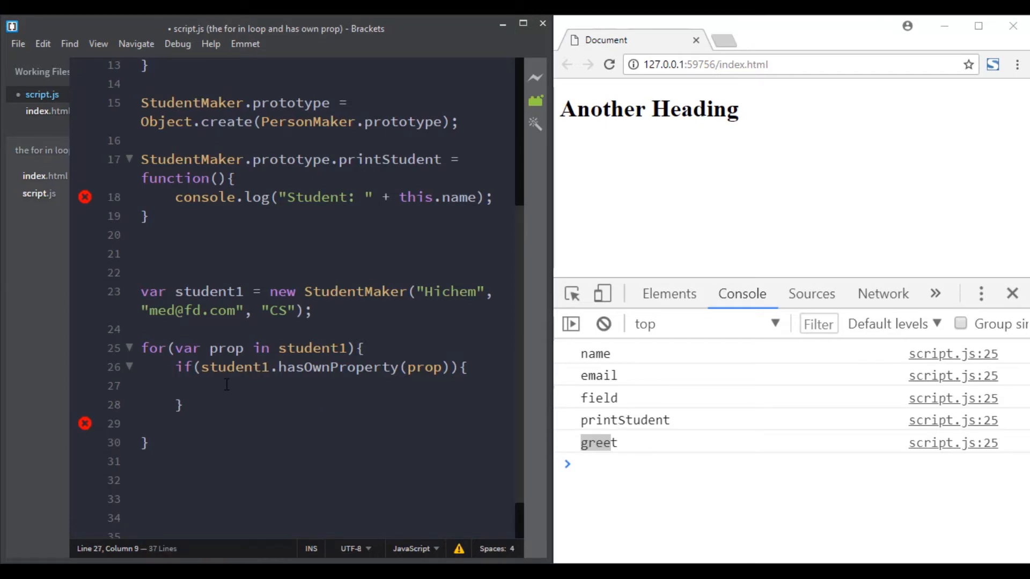
{"action": "type", "text": "console.log(prop);"}
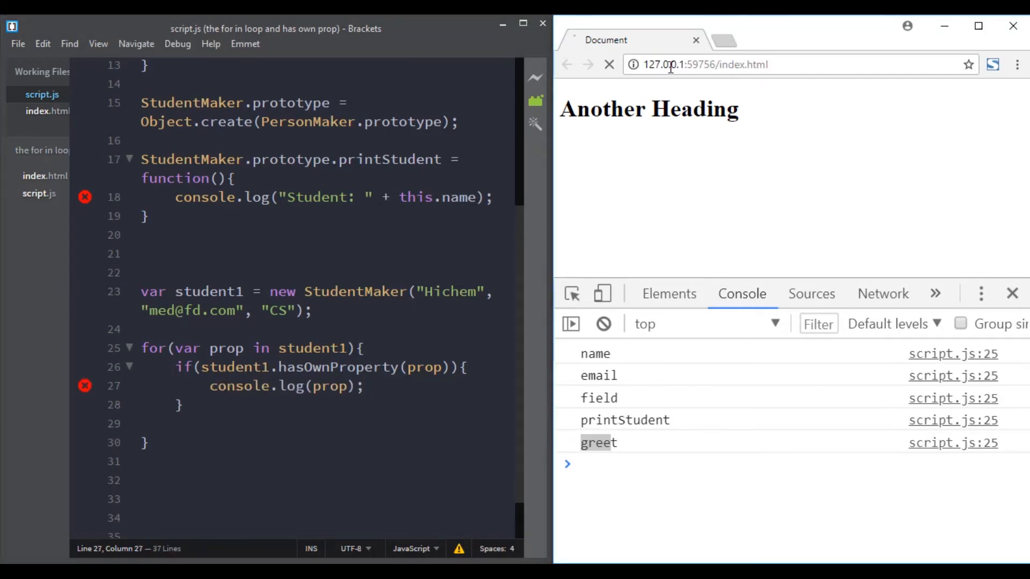
{"action": "left_click", "coordinate": [609, 65]}
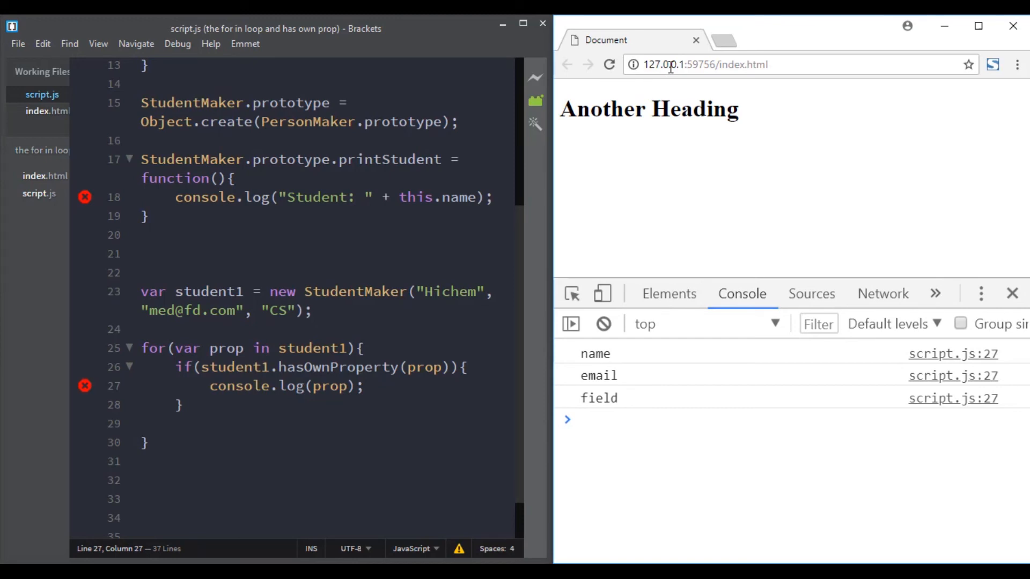